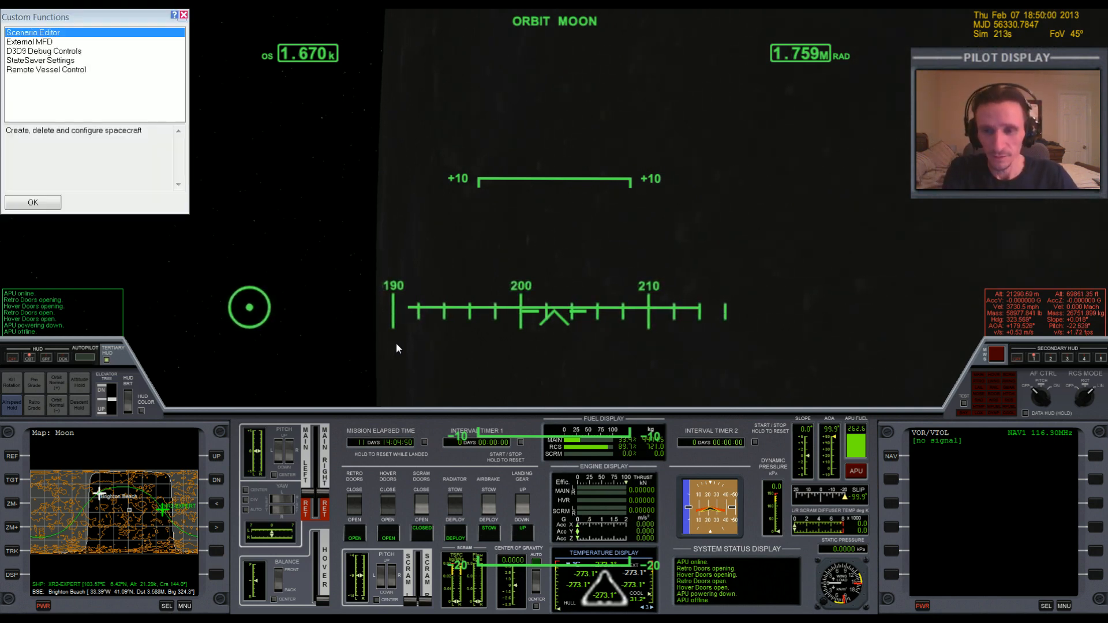
Launch an External MFD window for the XR2 and set it to BurnTimeMFD.
click(30, 41)
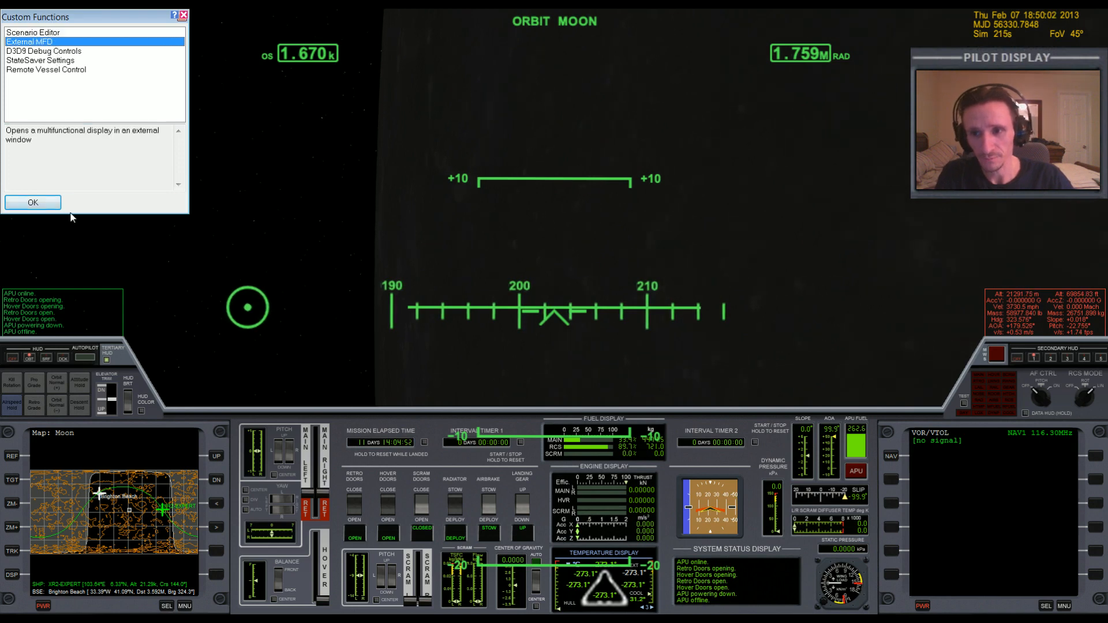
click(32, 202)
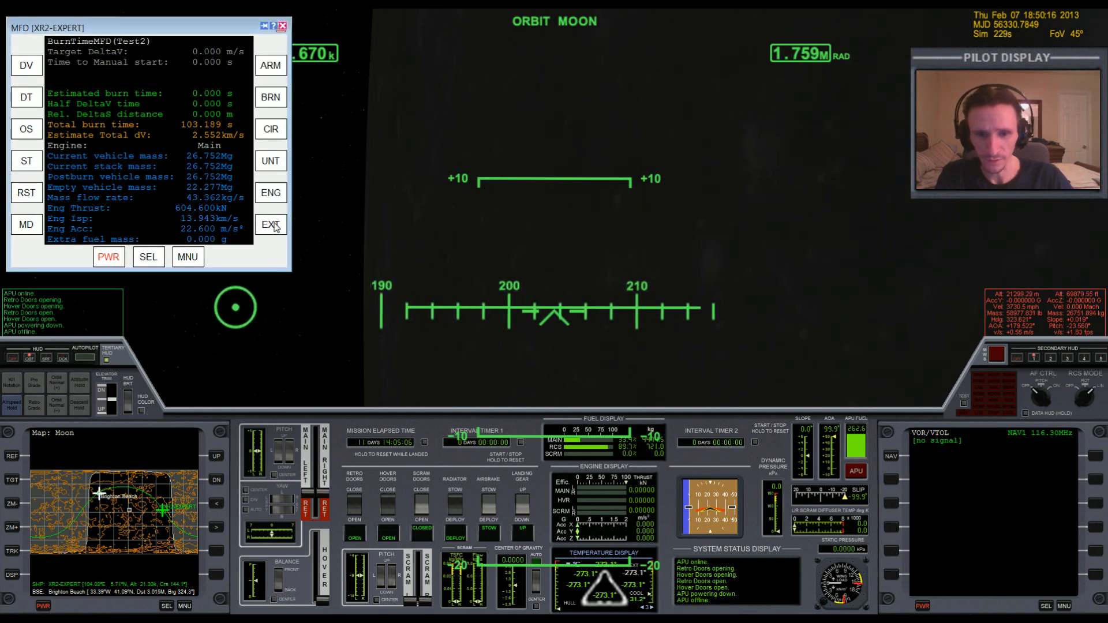
Set BurnTimeMFD's extra fuel mass to 721 kg via EXT, giving about 3.011 km/s total delta-v.
click(270, 225)
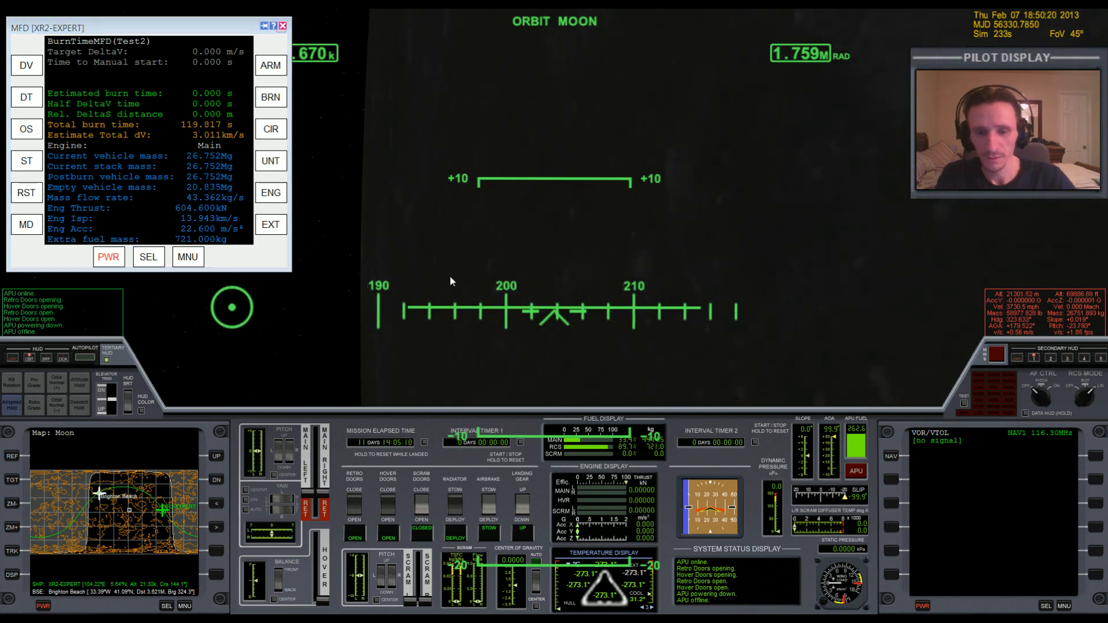
mouse_move(545, 375)
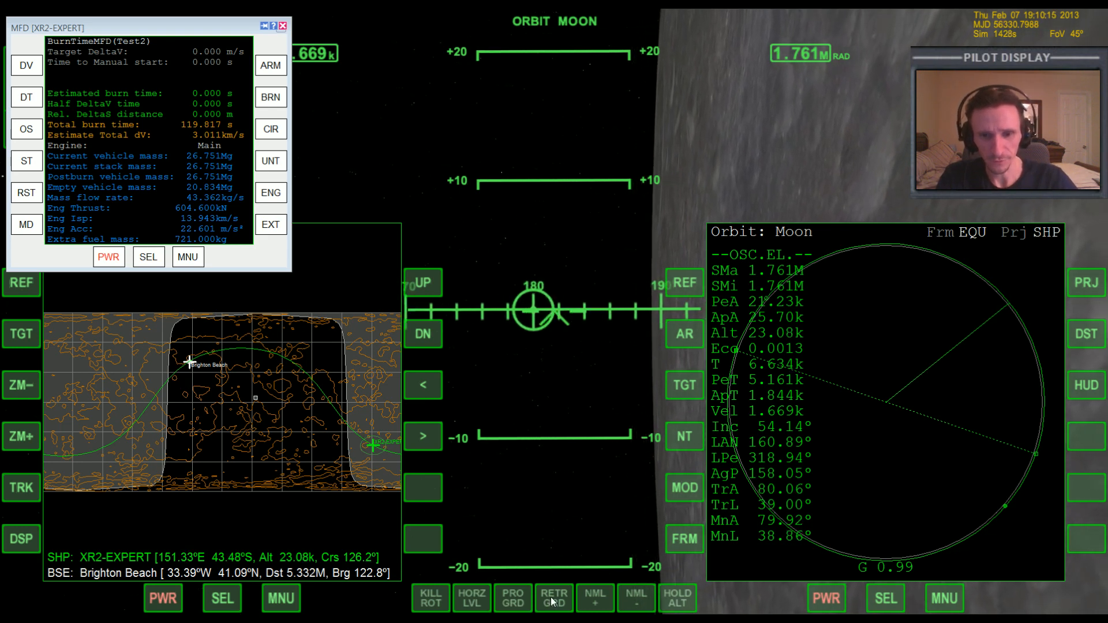
Hold retrograde with RETR GRD for the deorbit burn lowering periapsis to about 2.5 km.
click(554, 597)
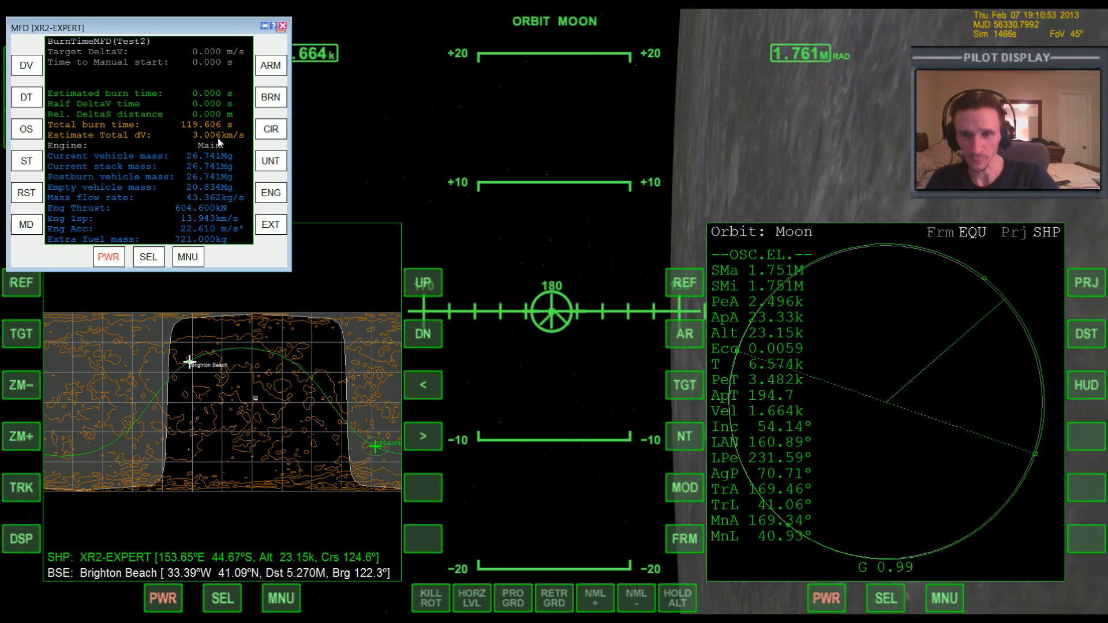
mouse_move(414, 177)
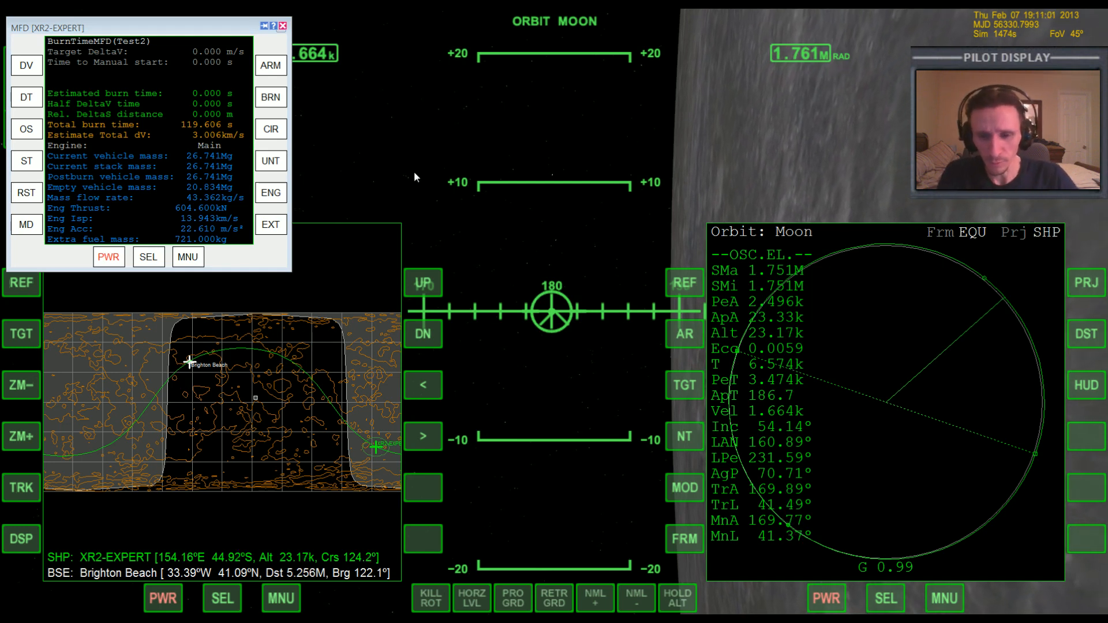
click(684, 487)
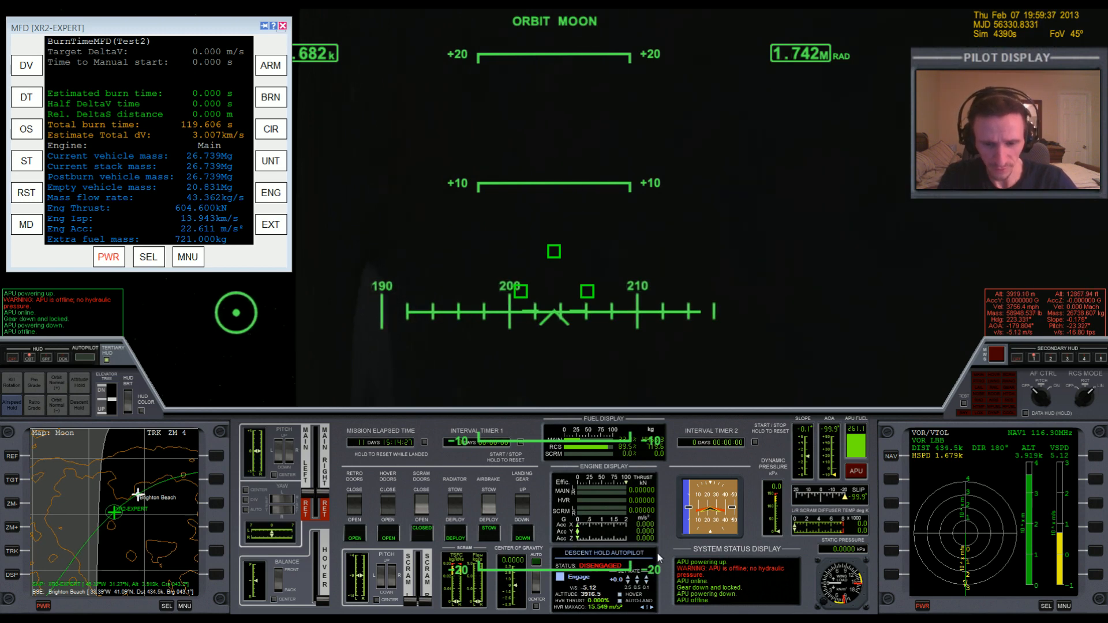
mouse_move(504, 263)
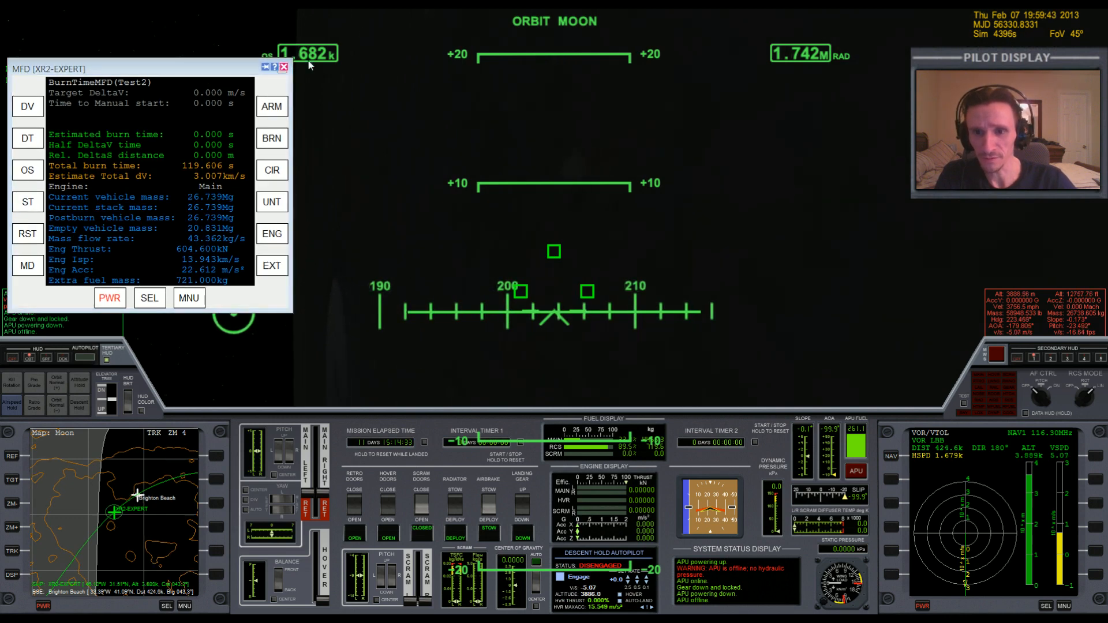
Drag the external BurnTimeMFD window a little lower by its title bar.
click(27, 106)
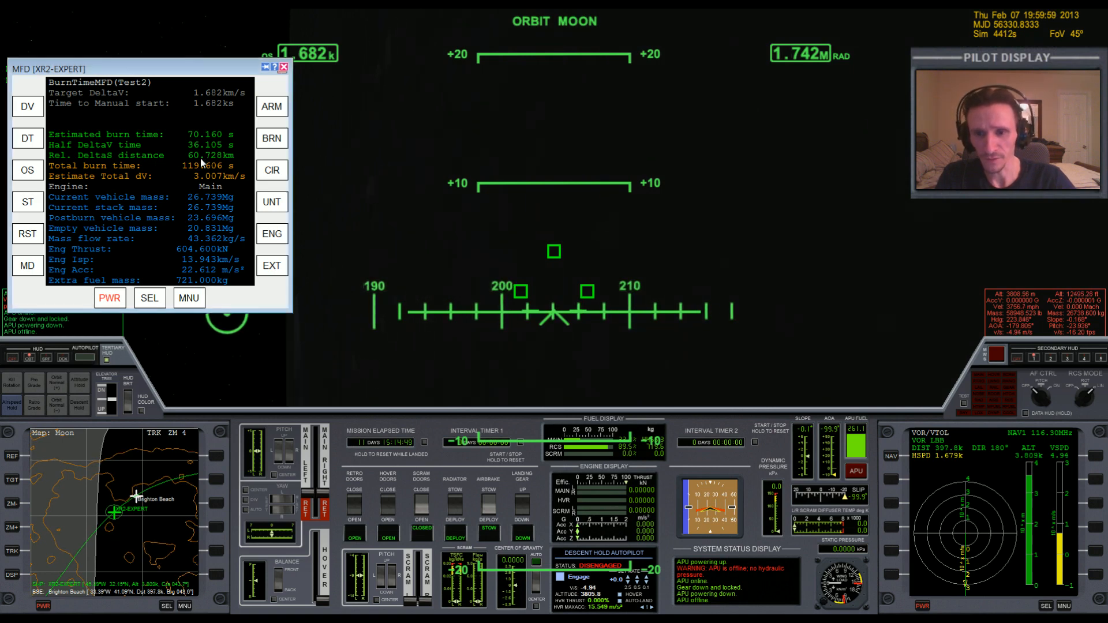
mouse_move(726, 286)
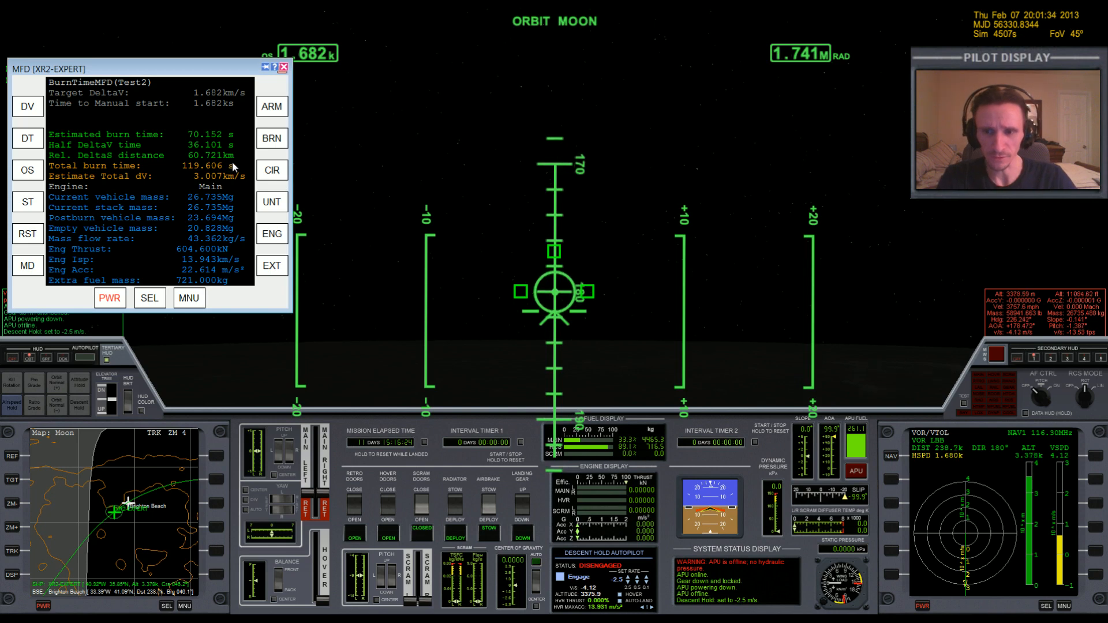
mouse_move(668, 336)
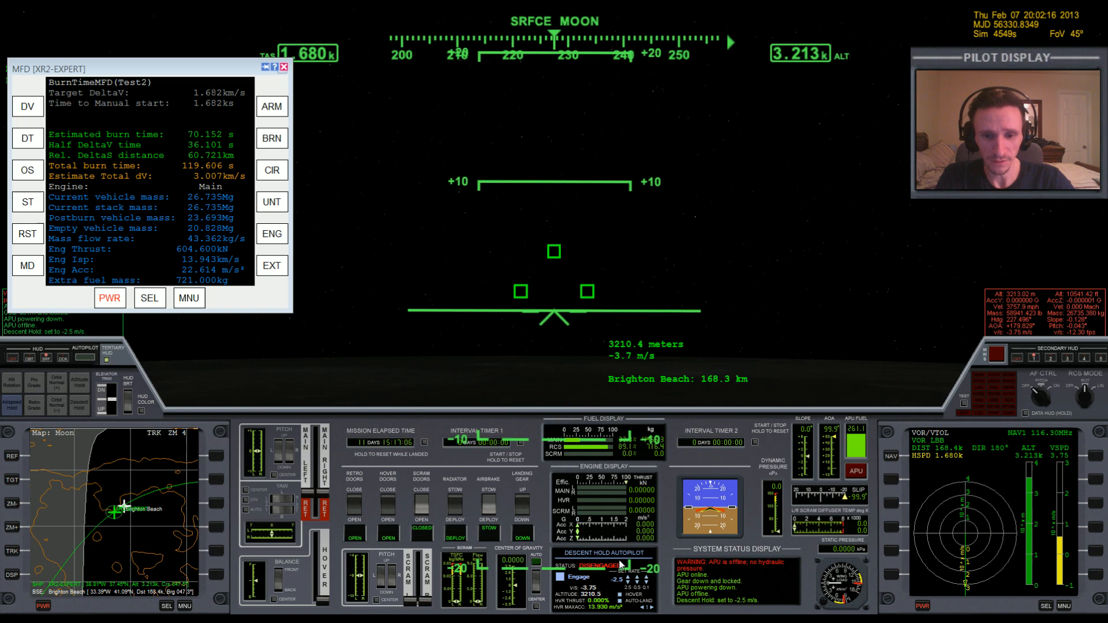
mouse_move(787, 329)
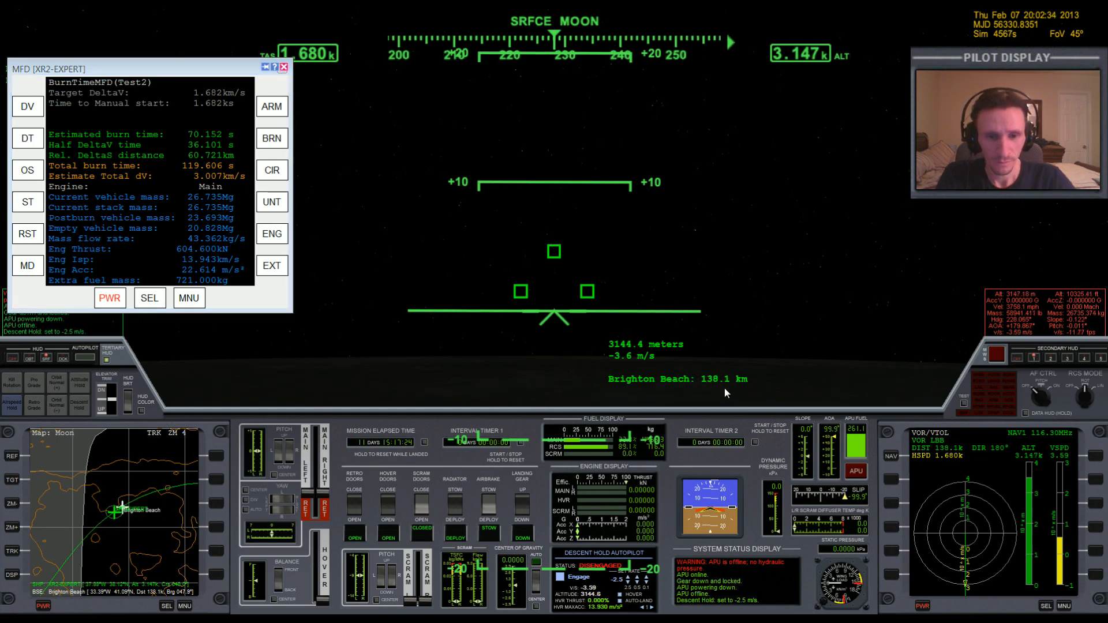
mouse_move(796, 311)
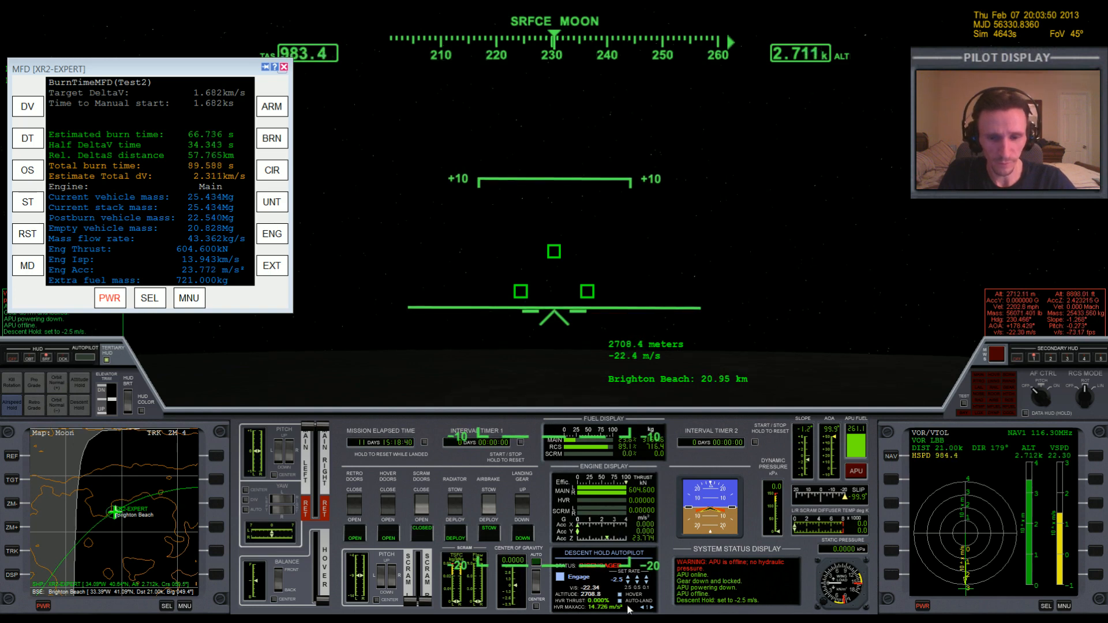
Fire the main engines to brake the XR2 to about 983 m/s near Brighton Beach.
click(583, 576)
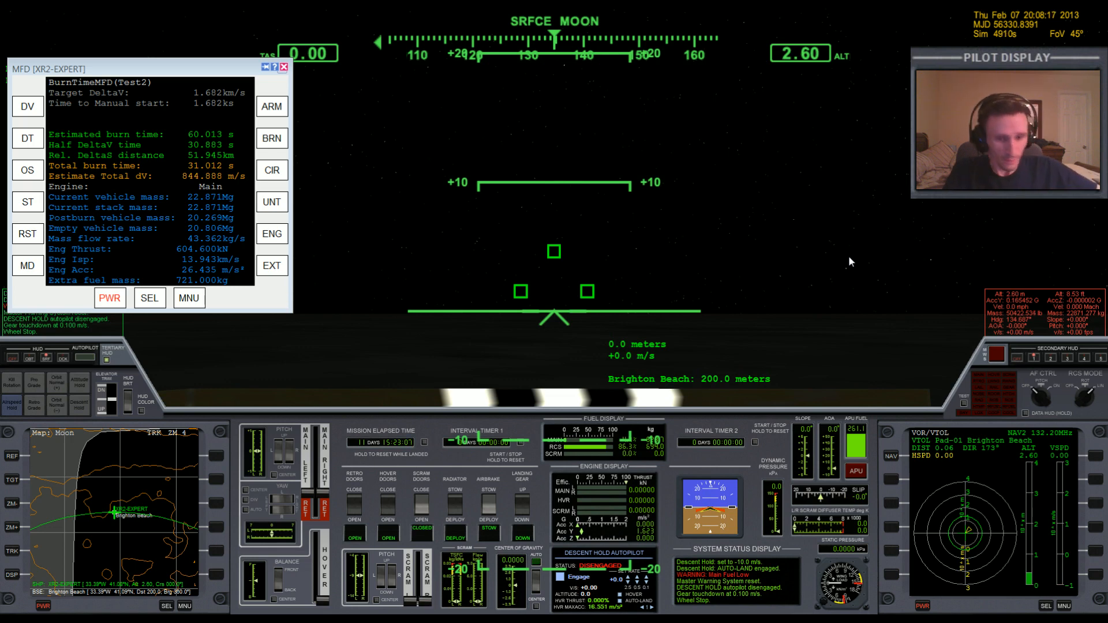
mouse_move(833, 376)
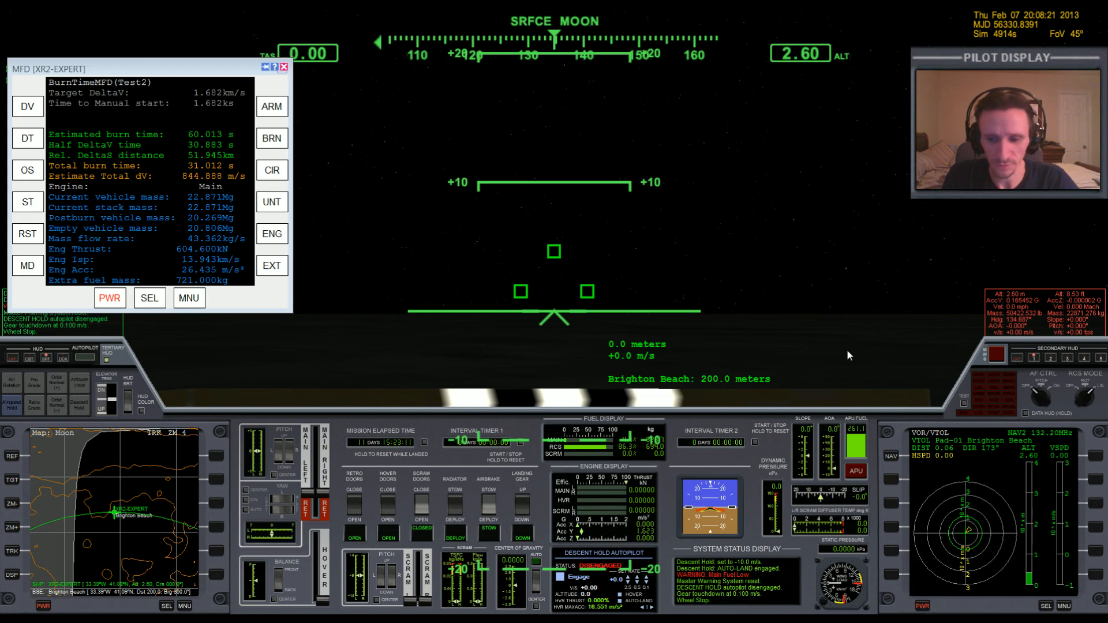
mouse_move(829, 353)
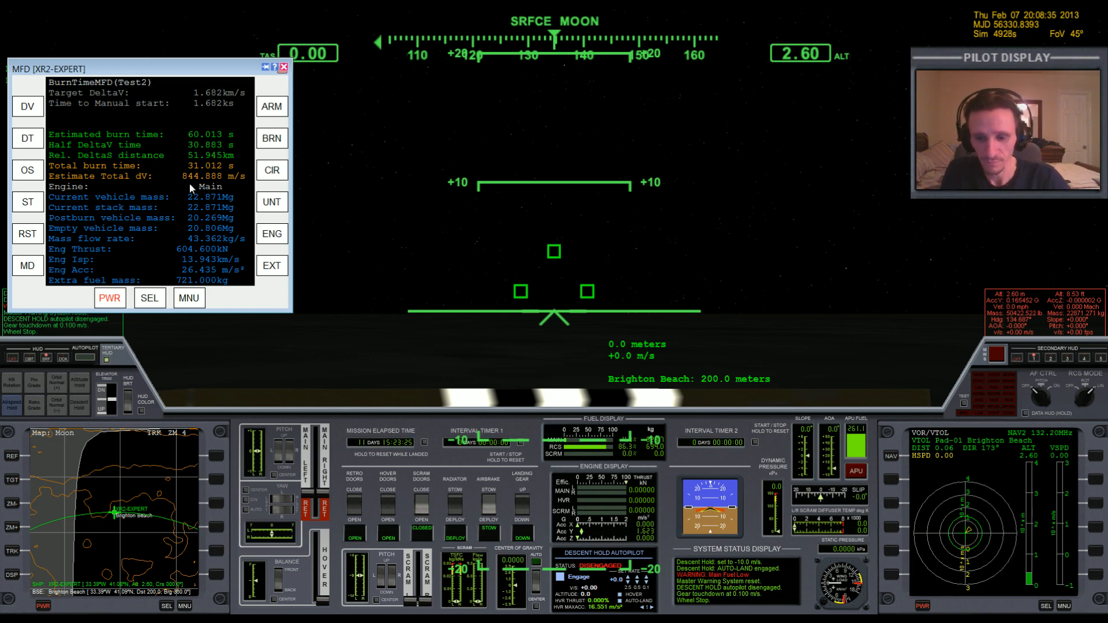
mouse_move(539, 174)
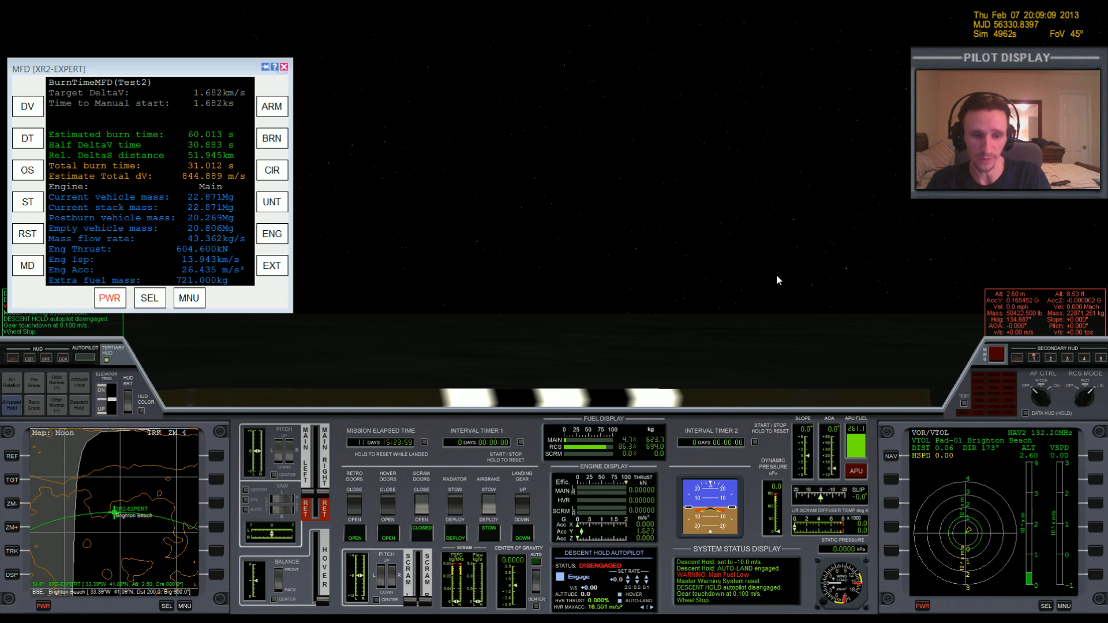
mouse_move(452, 276)
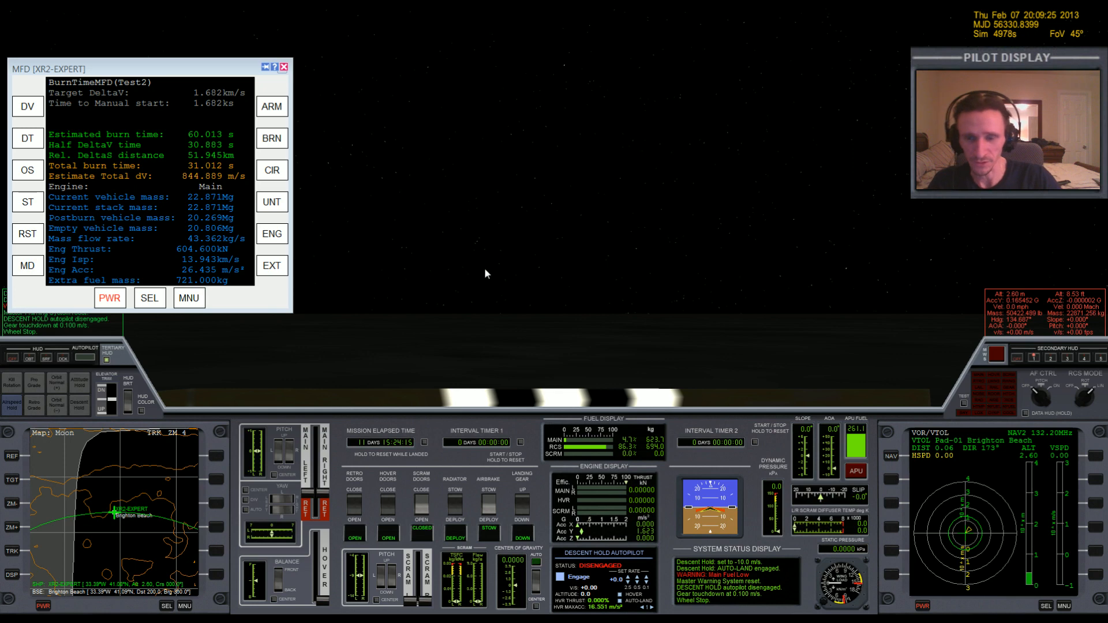
mouse_move(443, 274)
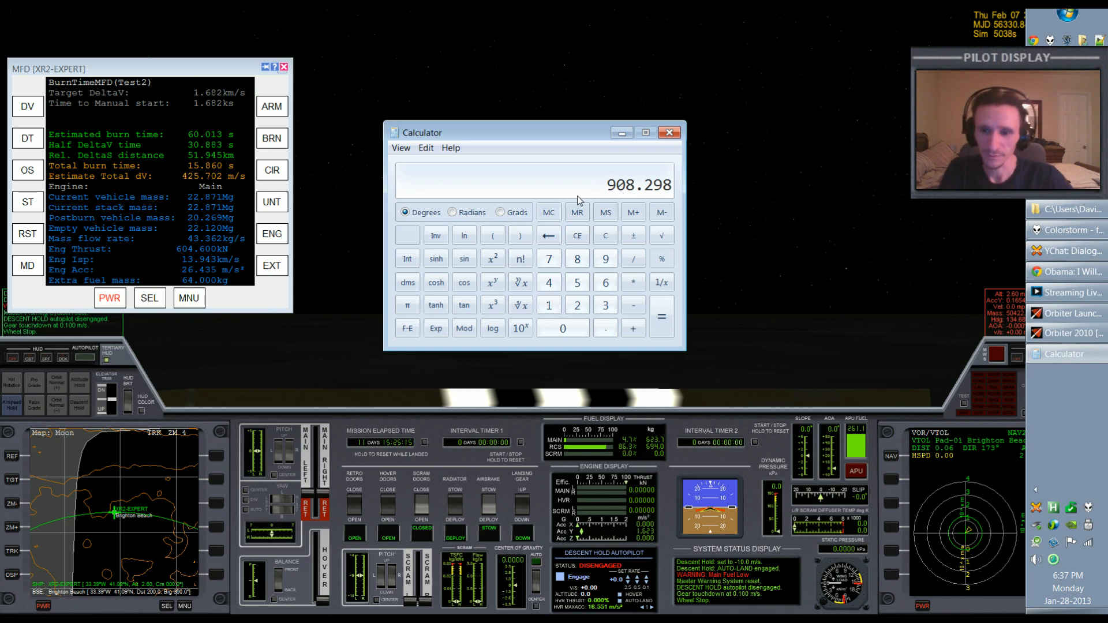
Set BurnTimeMFD's extra fuel mass to 694 kg, estimating about 827 m/s delta-v.
click(605, 235)
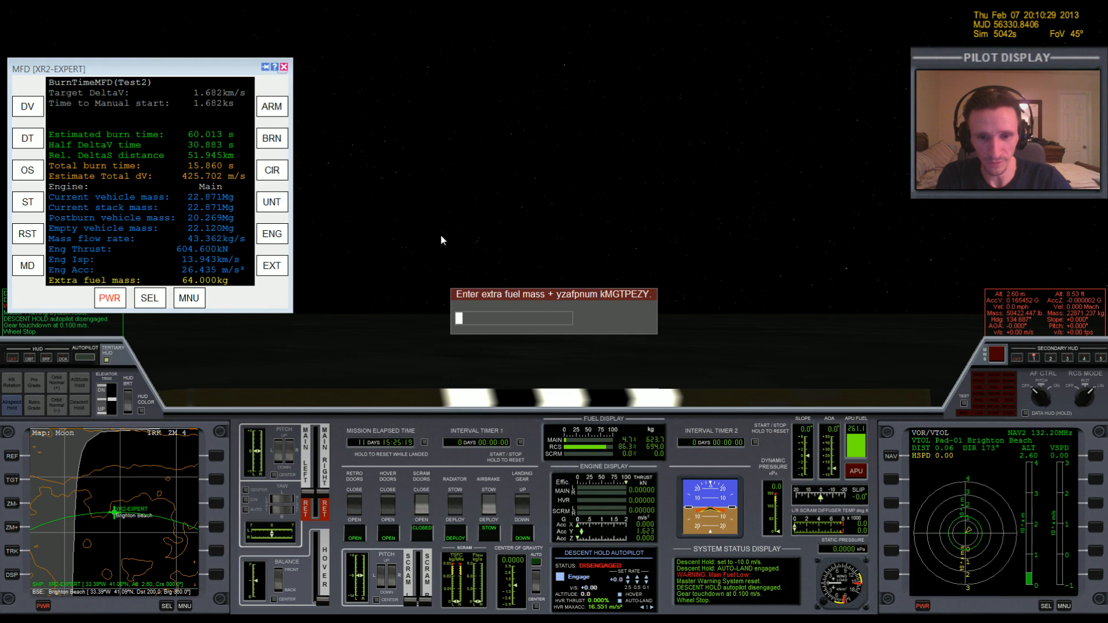
text(694)
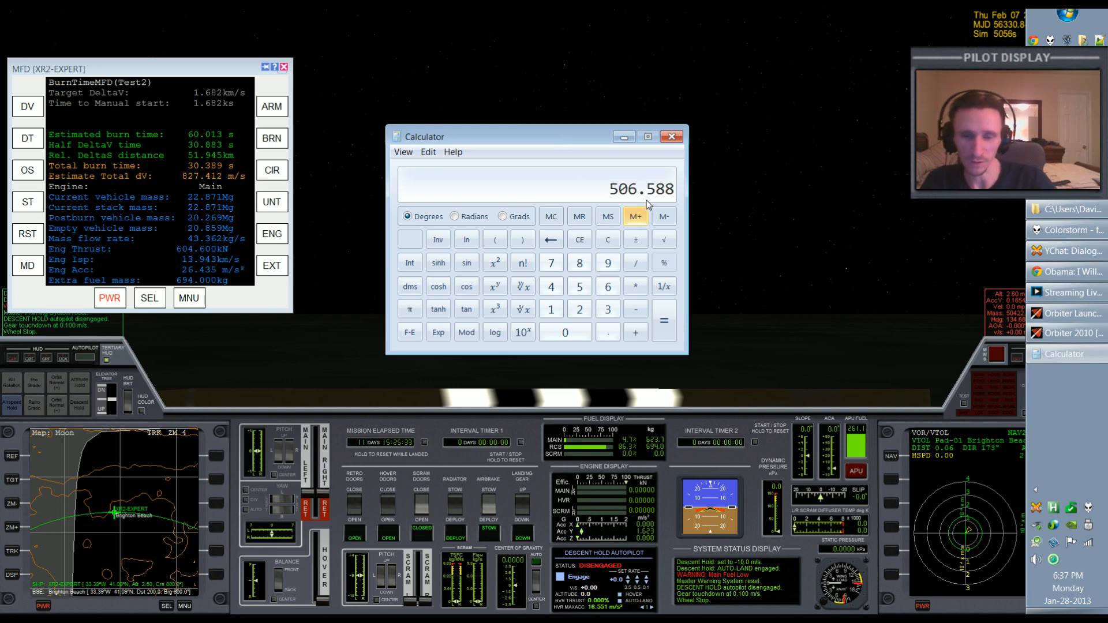
mouse_move(634, 216)
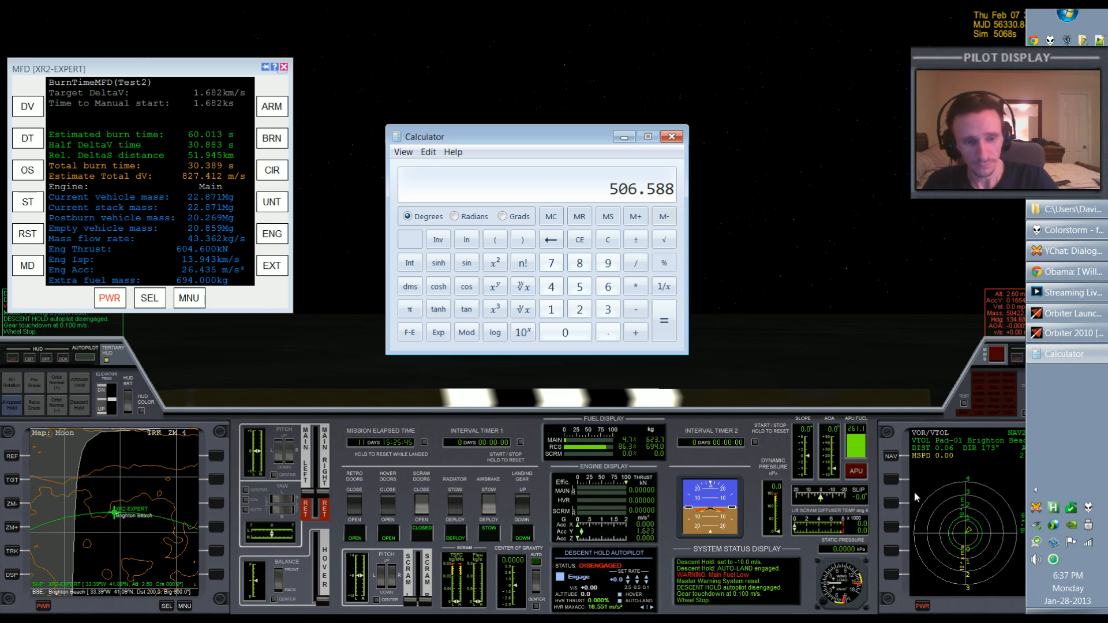
mouse_move(915, 451)
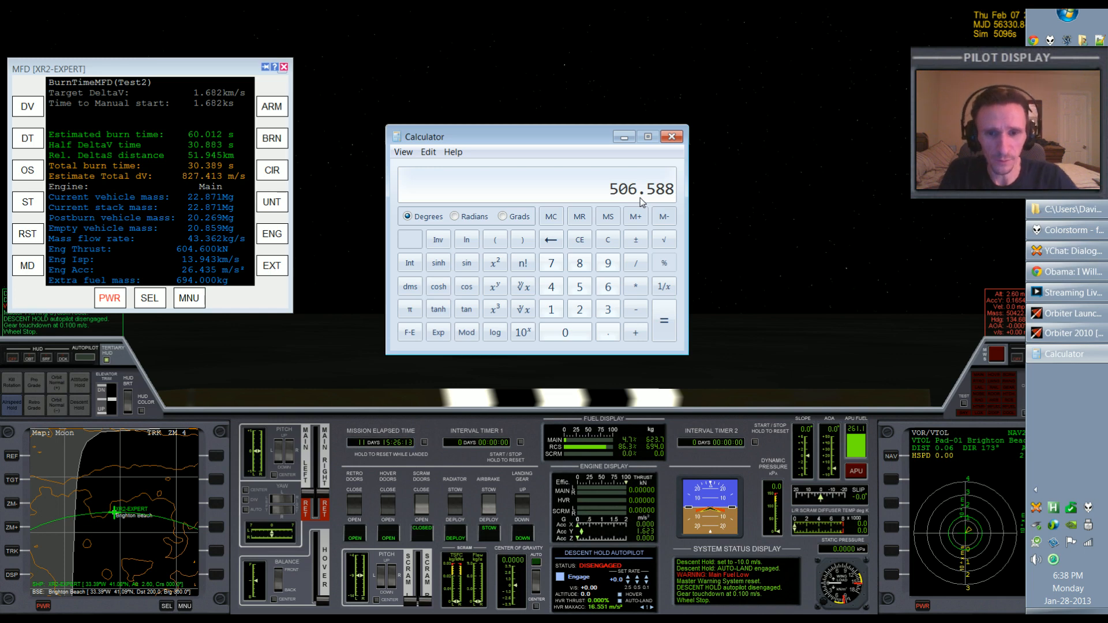
Bring the Orbiter window back to the front after Calculator shows 506.588 m/s used.
click(672, 136)
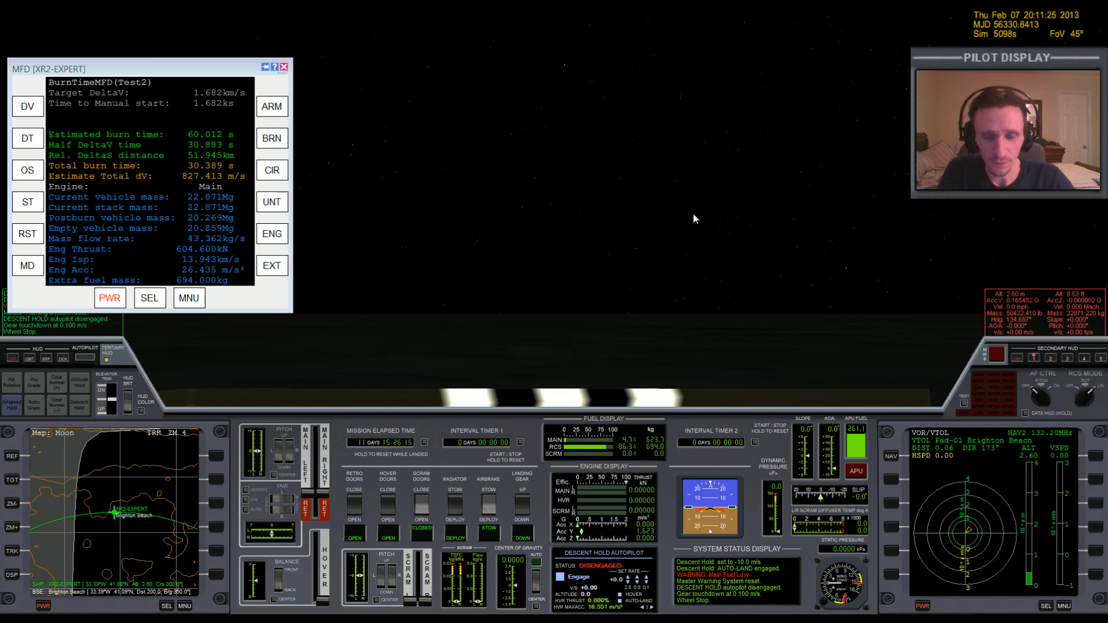